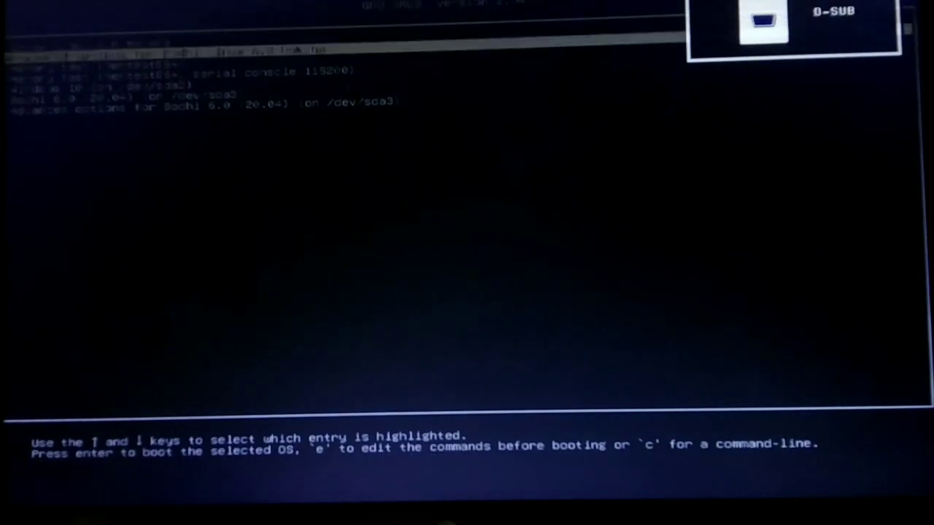
- Select the Windows 10 entry in the GRUB boot menu
{"action": "key", "text": "Up"}
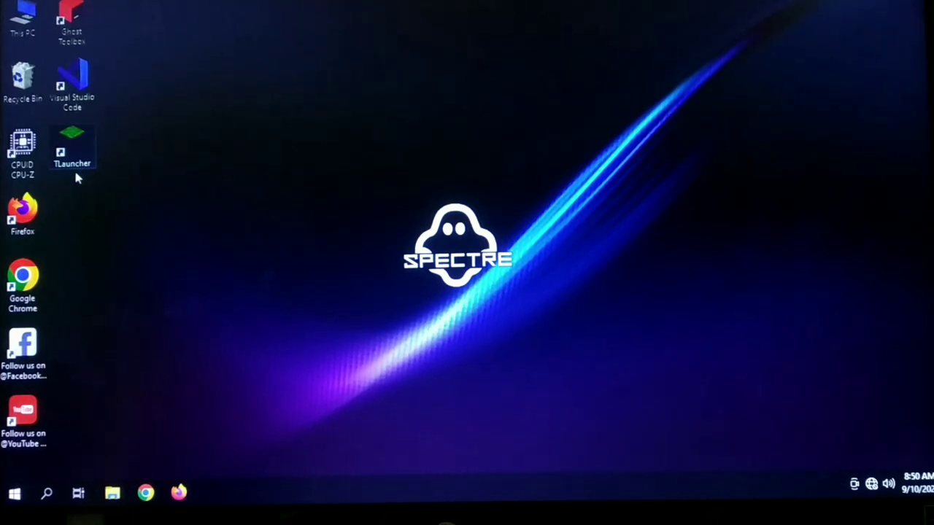
{"action": "mouse_move", "coordinate": [192, 194]}
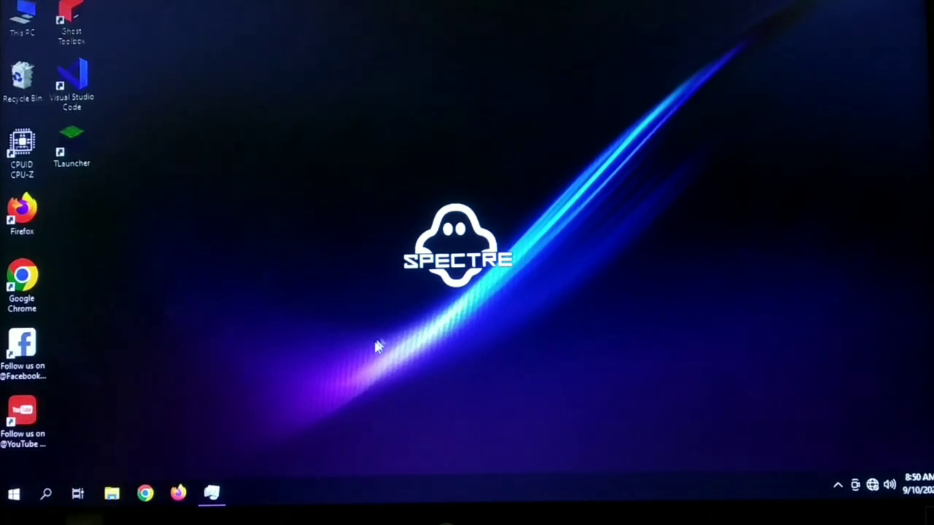
{"action": "mouse_move", "coordinate": [359, 365]}
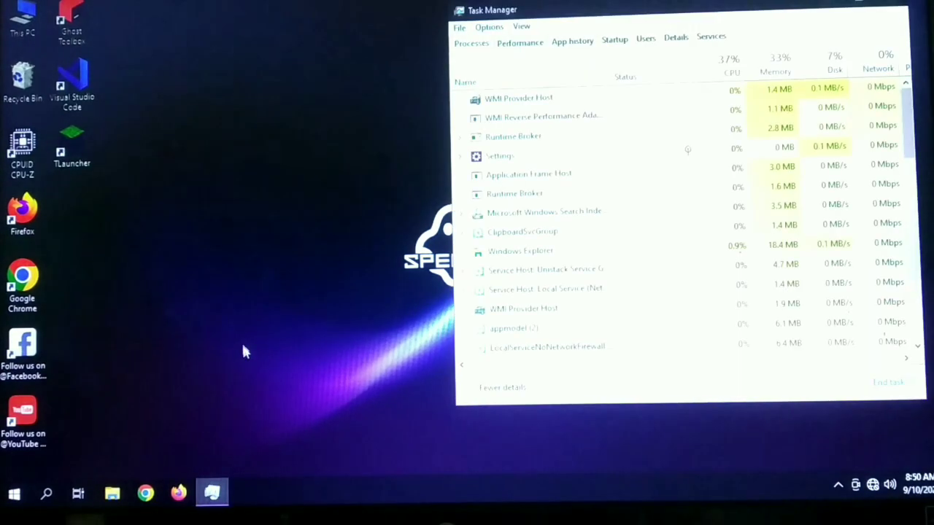
- Review CPU and memory (3.0 GB installed) on the Performance tab, then close Task Manager
{"action": "left_click", "coordinate": [518, 42]}
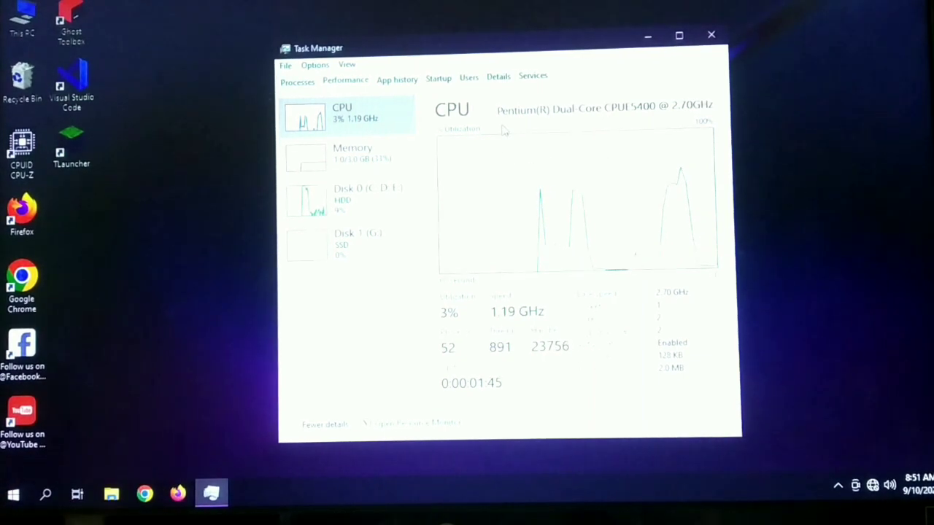
{"action": "left_click", "coordinate": [346, 154]}
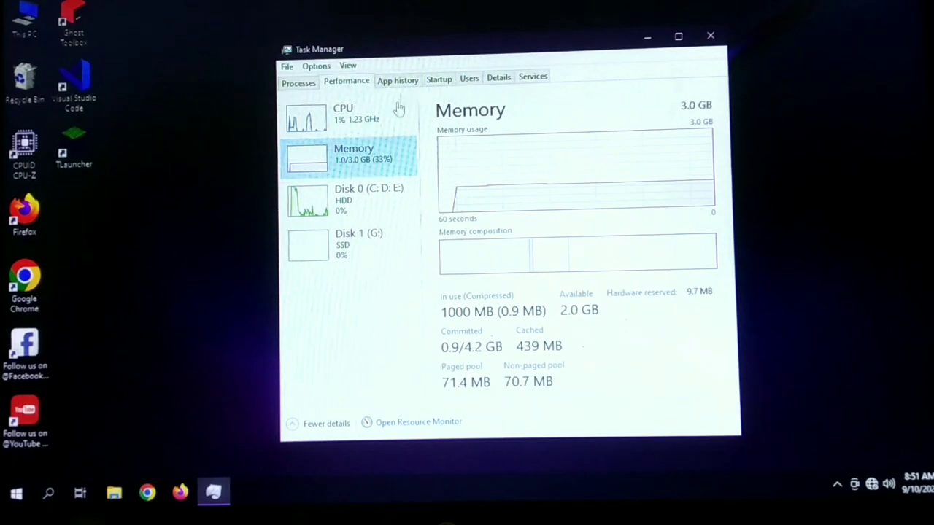
{"action": "left_click", "coordinate": [347, 116]}
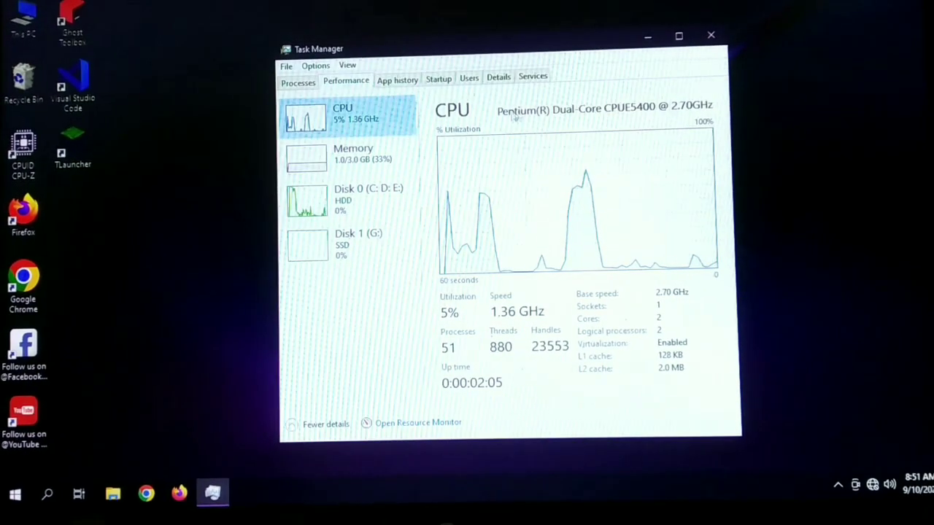
{"action": "left_click", "coordinate": [346, 153]}
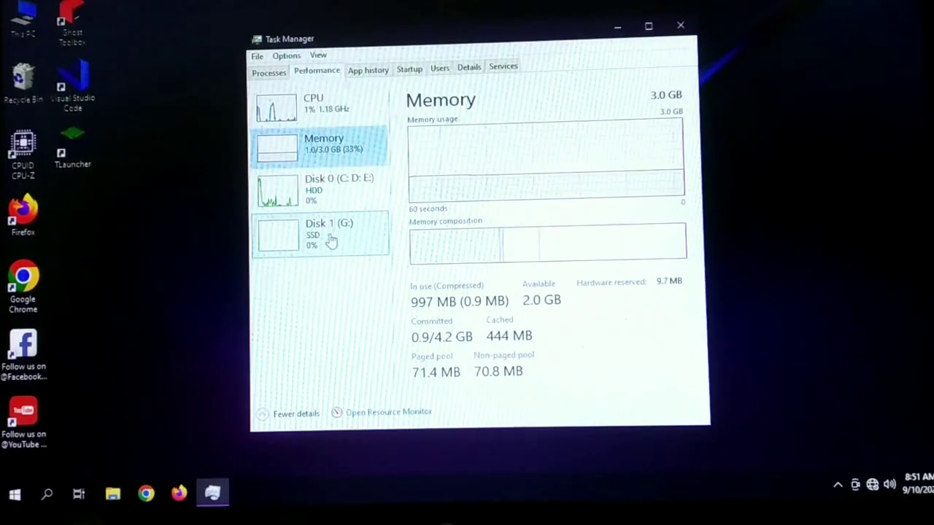
{"action": "left_click", "coordinate": [677, 24]}
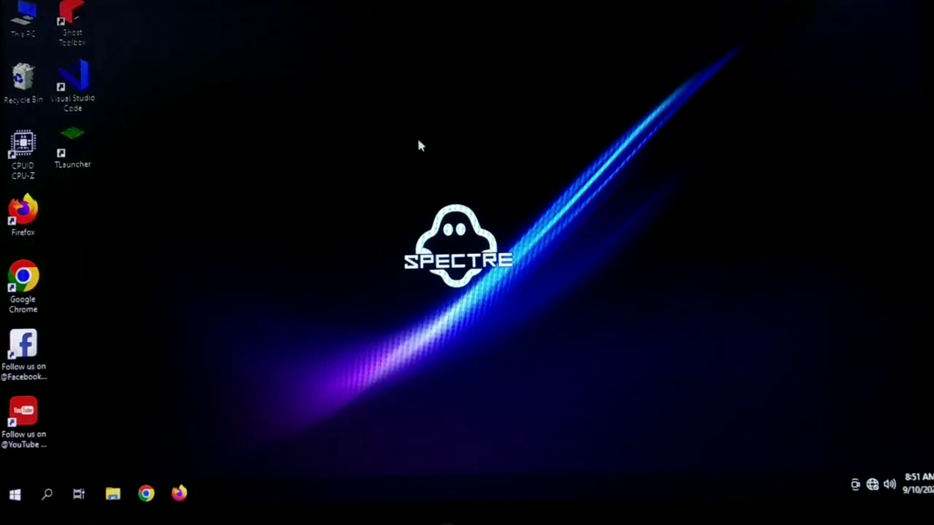
{"action": "mouse_move", "coordinate": [398, 162]}
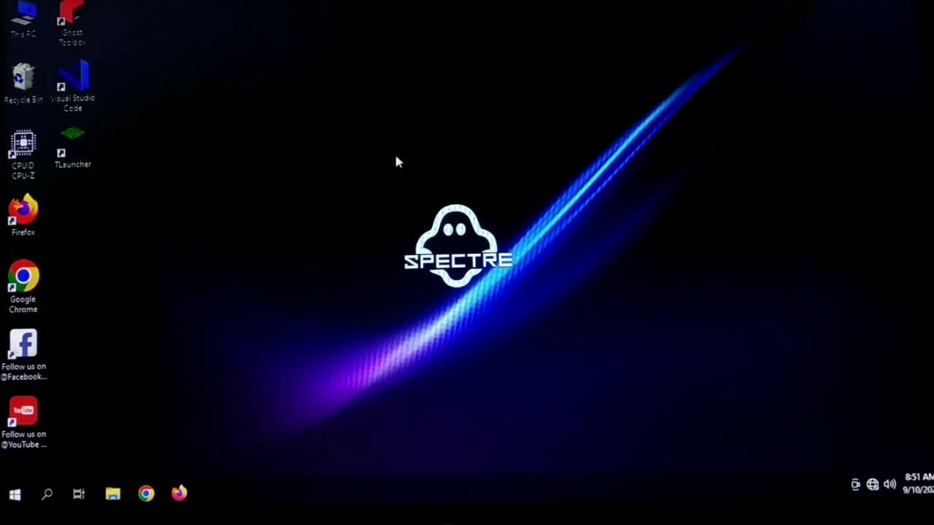
{"action": "mouse_move", "coordinate": [73, 138]}
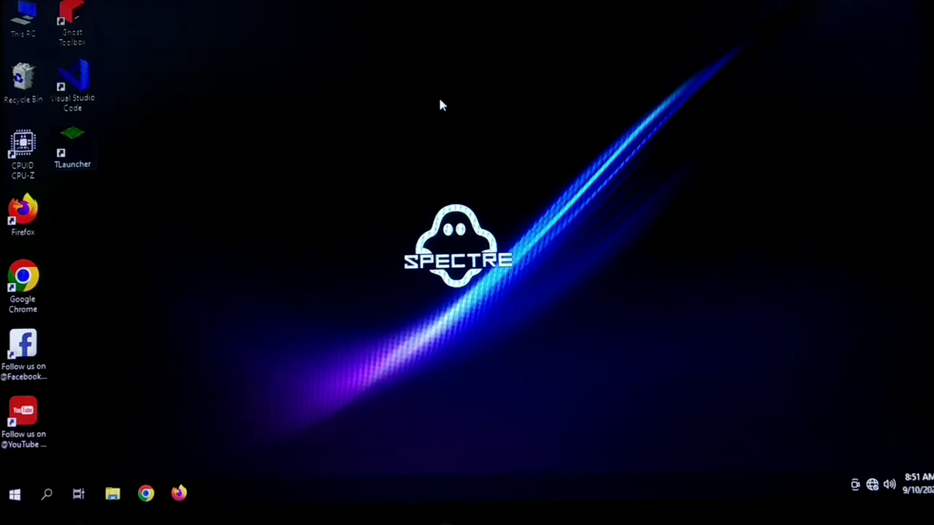
- Launch TLauncher from its desktop shortcut
{"action": "double_click", "coordinate": [72, 137]}
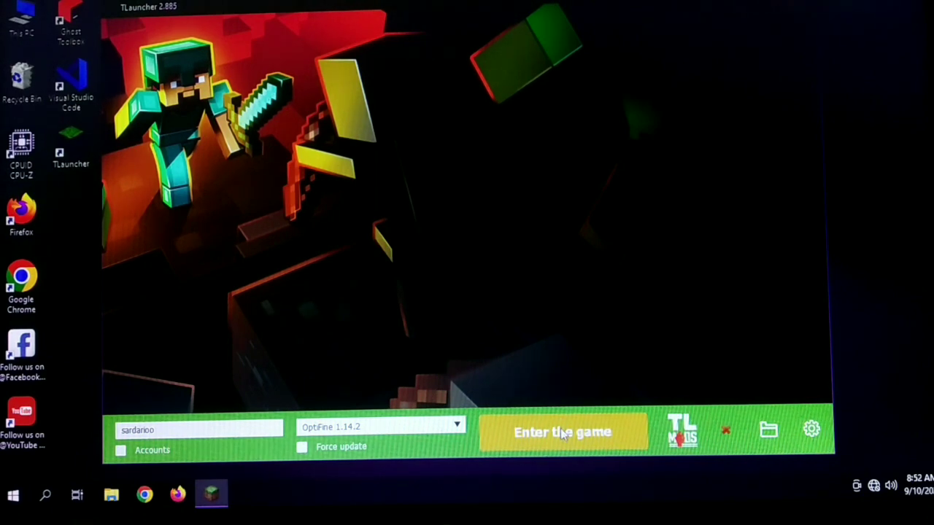
- Enter the game with OptiFine 1.14.2, retrying after initialization until it crashes
{"action": "left_click", "coordinate": [564, 431]}
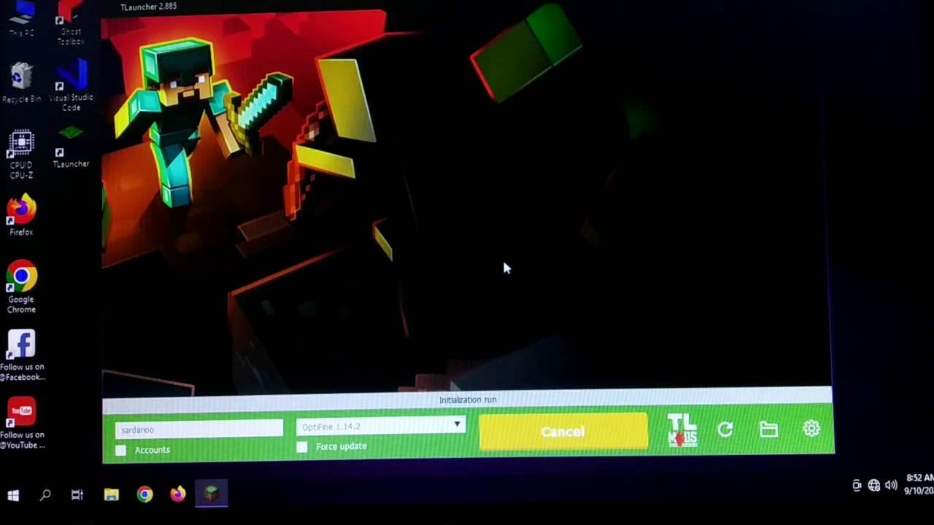
{"action": "left_click", "coordinate": [560, 431]}
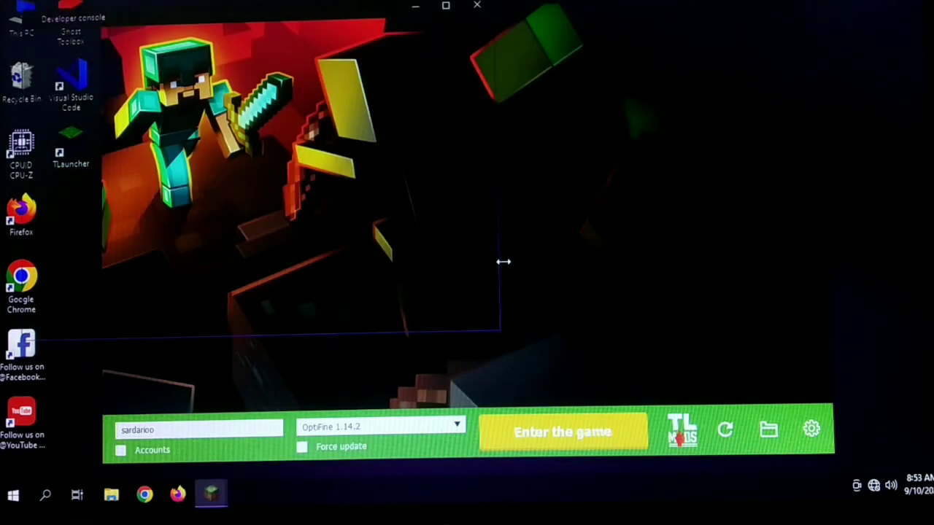
{"action": "left_click", "coordinate": [562, 431]}
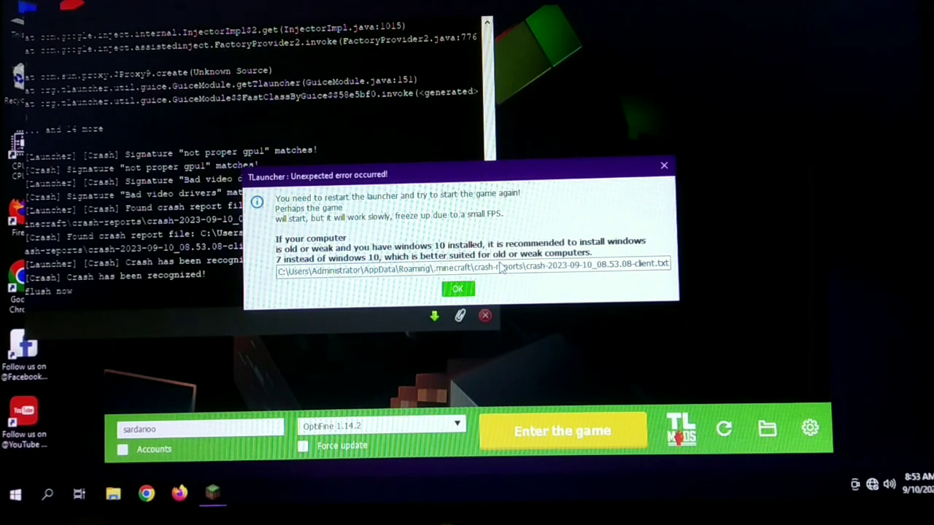
- Dismiss the unexpected-error dialog and both video driver advice messages
{"action": "left_click", "coordinate": [458, 288]}
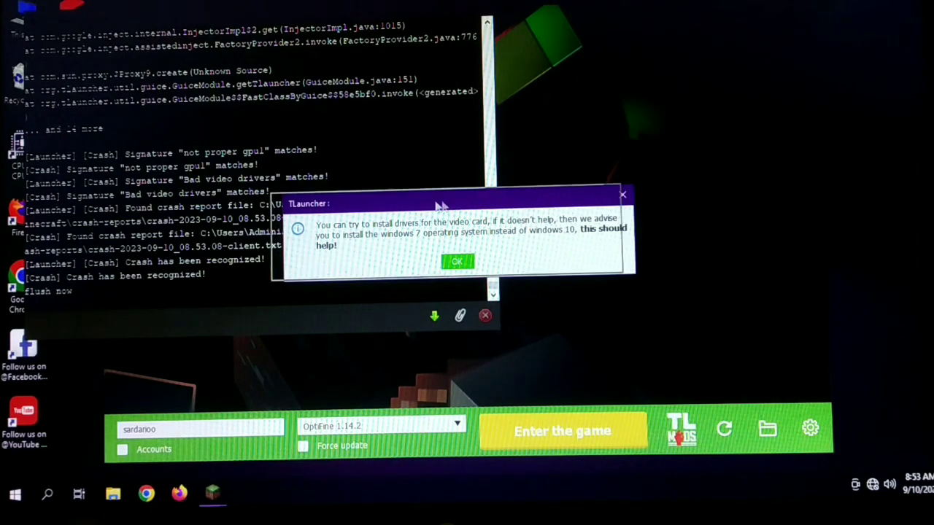
{"action": "left_click", "coordinate": [457, 262]}
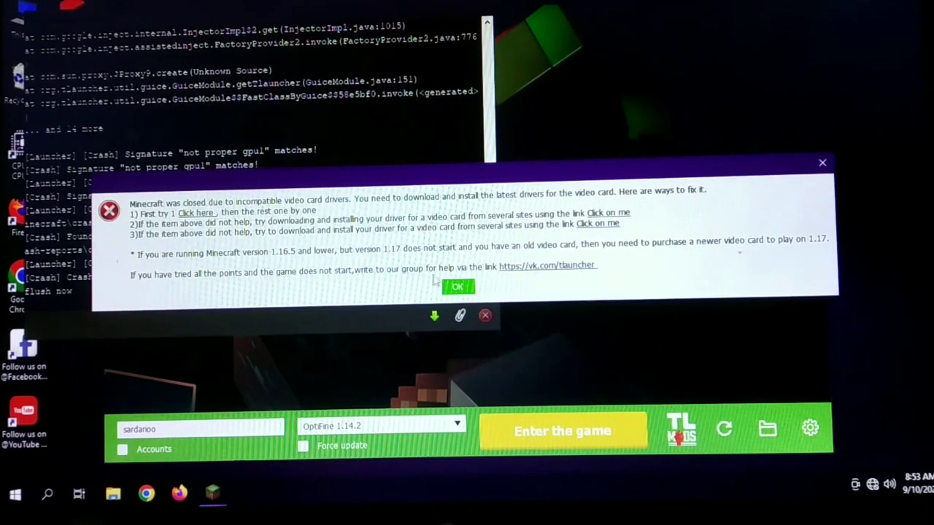
{"action": "left_click", "coordinate": [460, 287]}
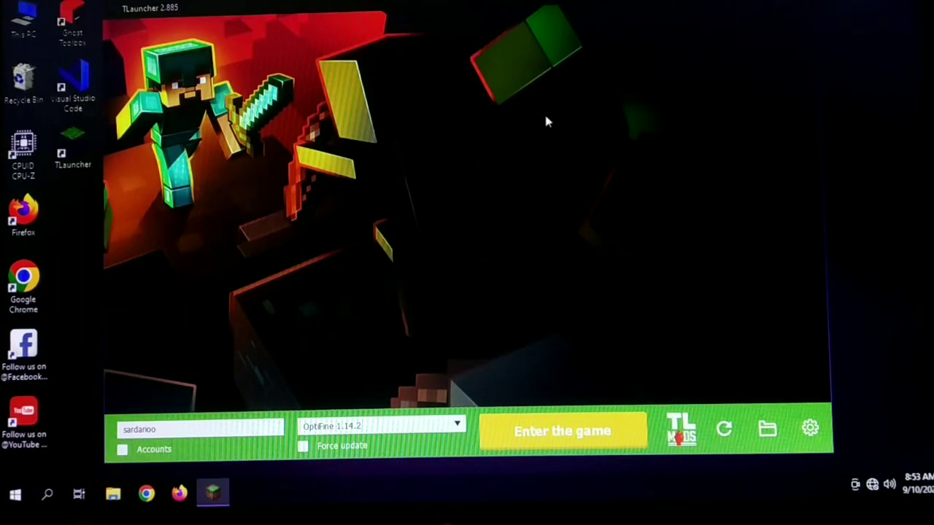
{"action": "mouse_move", "coordinate": [248, 212]}
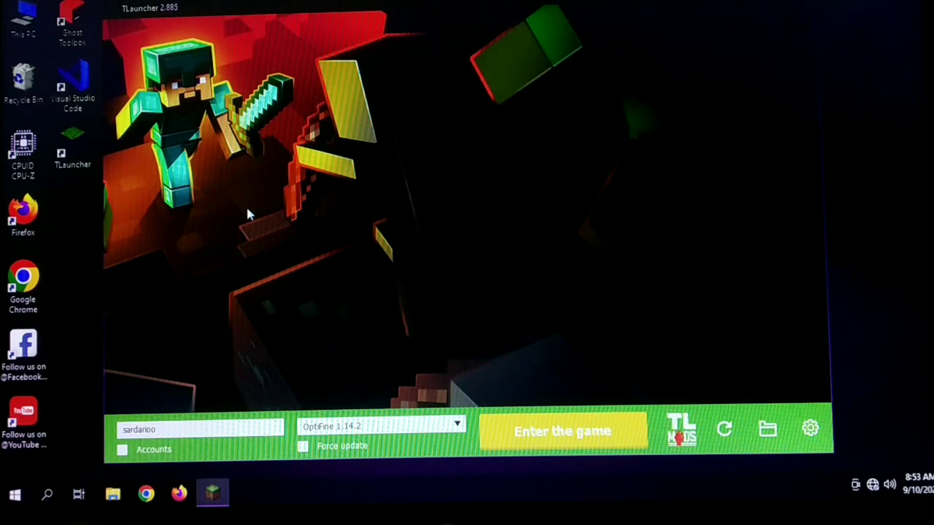
{"action": "mouse_move", "coordinate": [782, 311]}
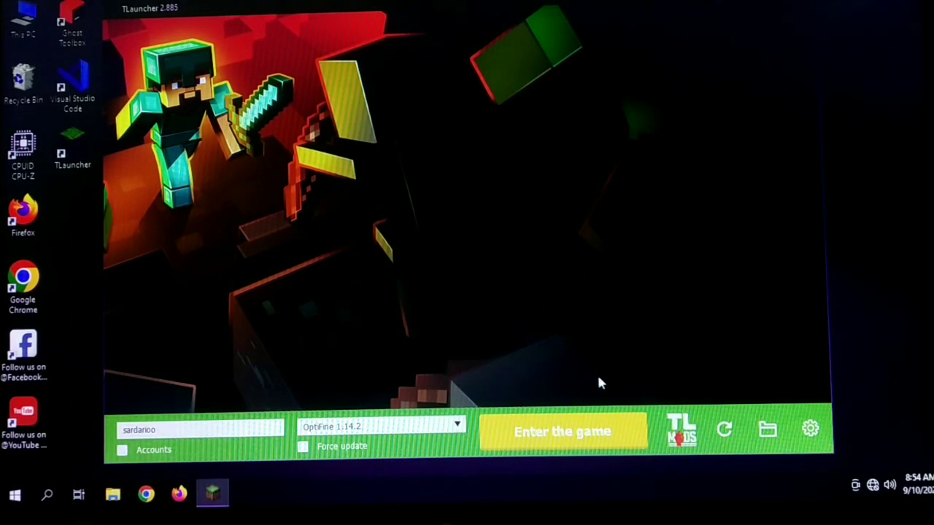
- Relaunch OptiFine 1.14.2, dismiss the new crash dialog, and close the developer console
{"action": "left_click", "coordinate": [562, 431]}
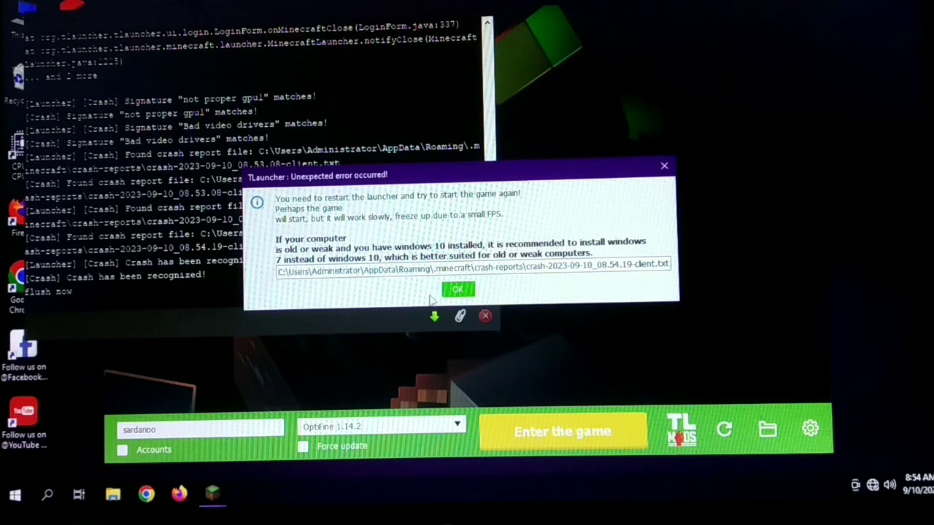
{"action": "left_click", "coordinate": [458, 289]}
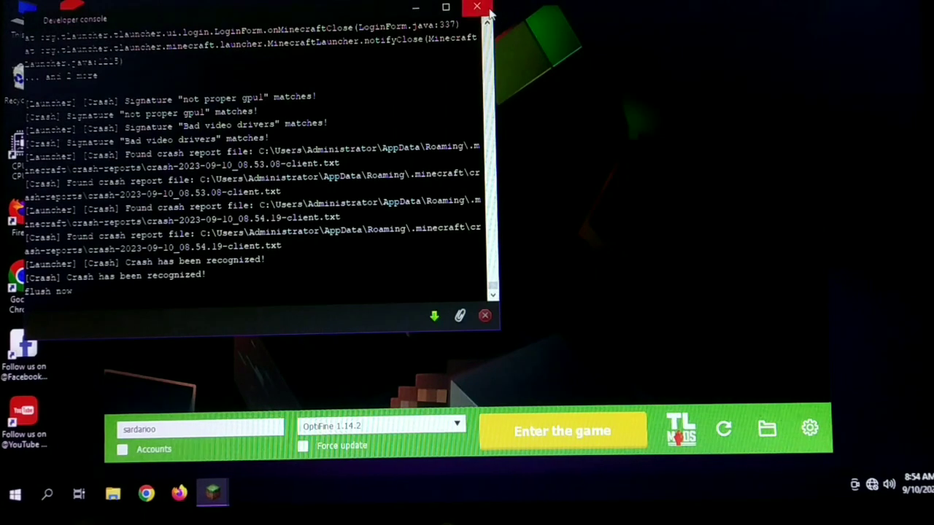
{"action": "left_click", "coordinate": [471, 9]}
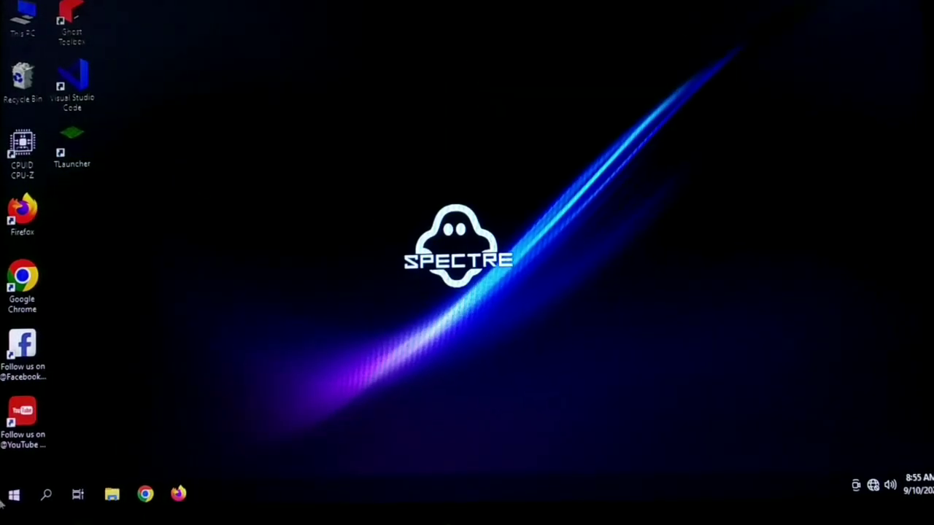
- Shut down Windows 10 from the Start menu's power options
{"action": "left_click", "coordinate": [13, 492]}
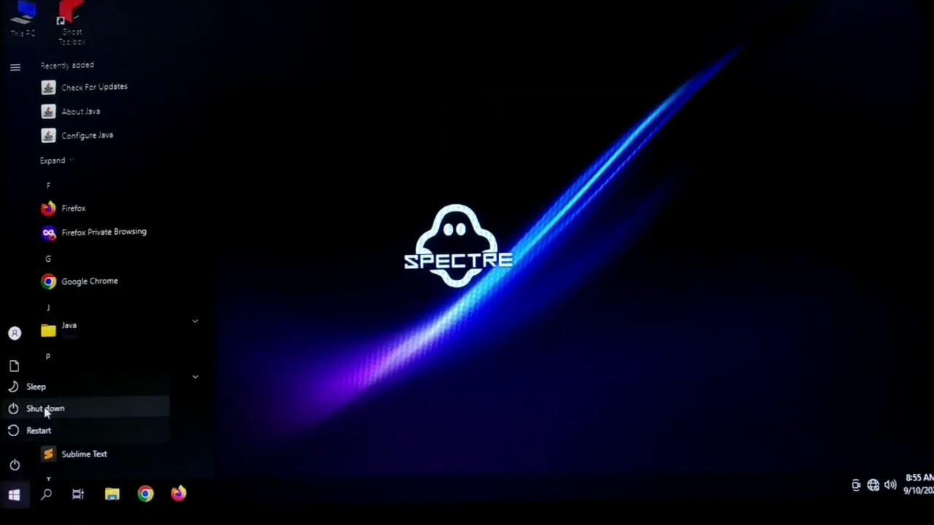
{"action": "left_click", "coordinate": [45, 408]}
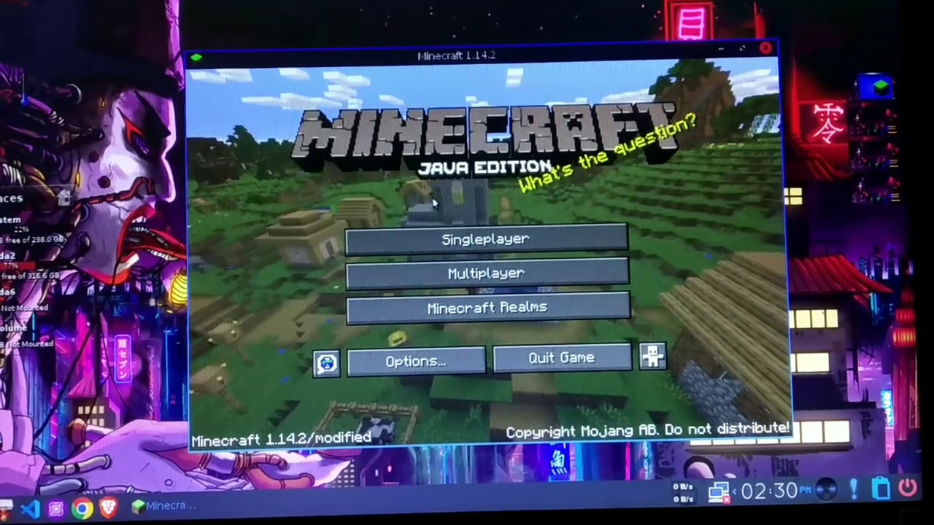
- Load a Singleplayer world and show the F3 debug overlay reading about 9 fps
{"action": "left_click", "coordinate": [486, 239]}
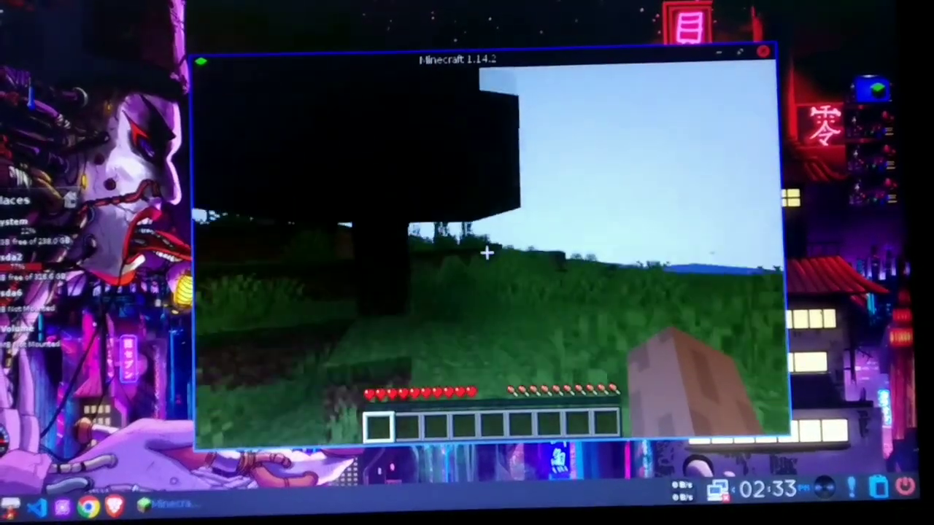
{"action": "key", "text": "f3"}
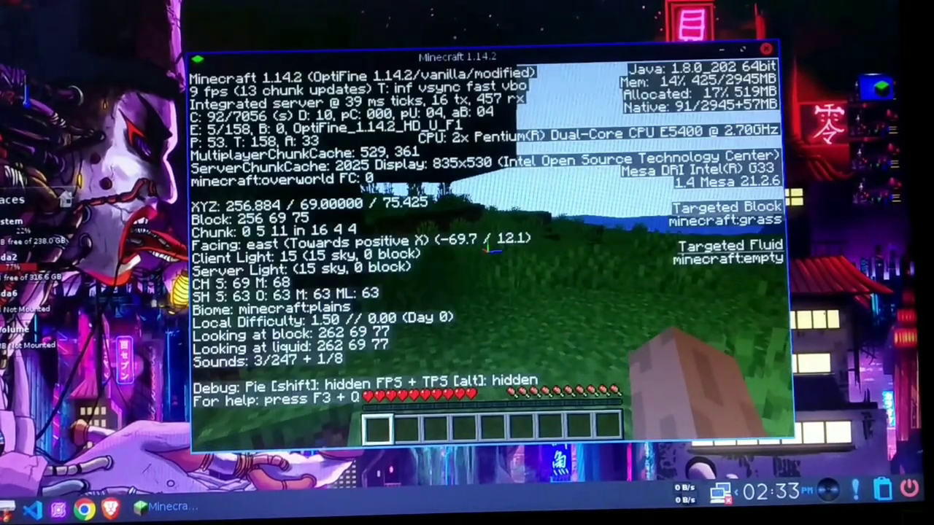